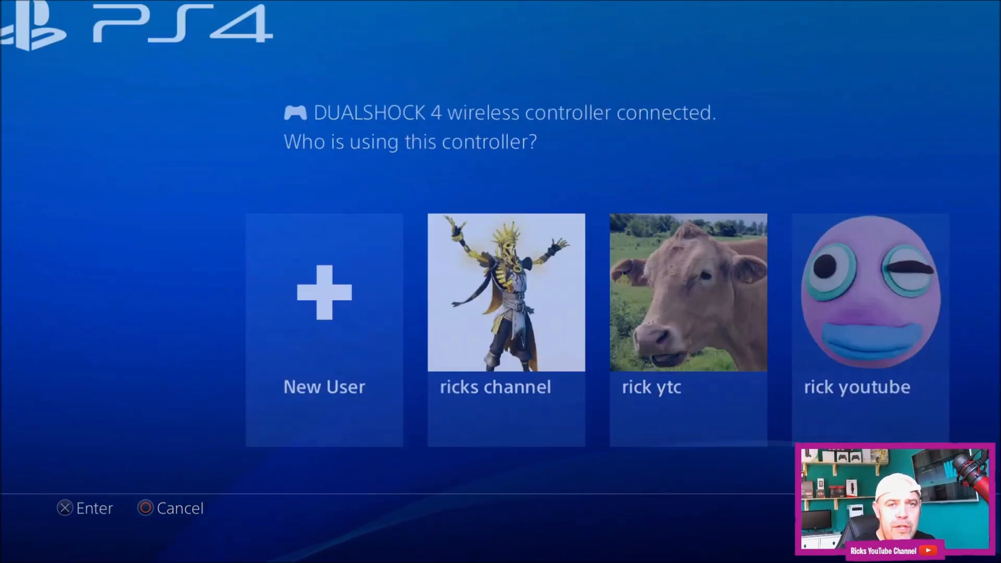
- Sign in with a user profile, open the Power options and choose to turn off the console
click(505, 294)
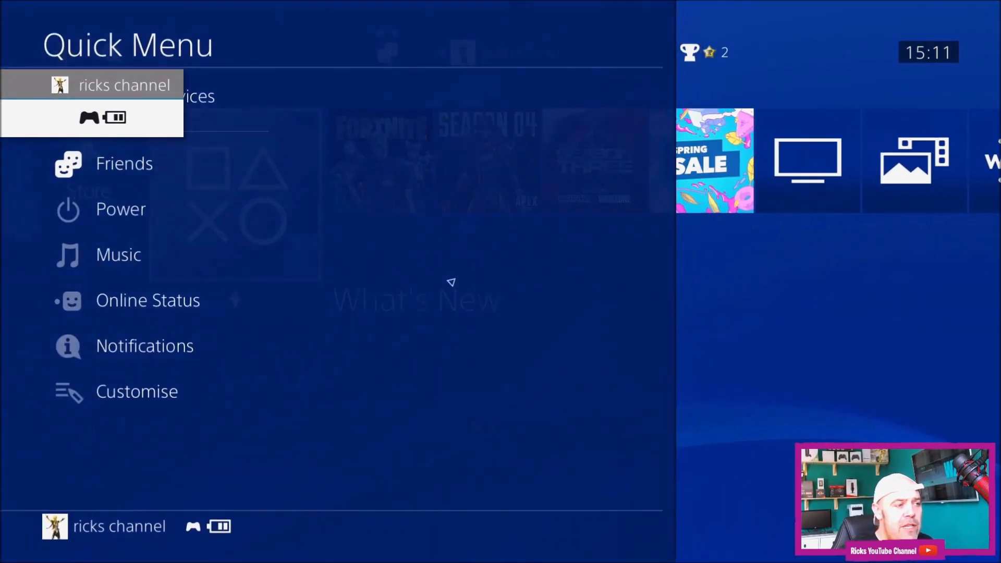
click(120, 208)
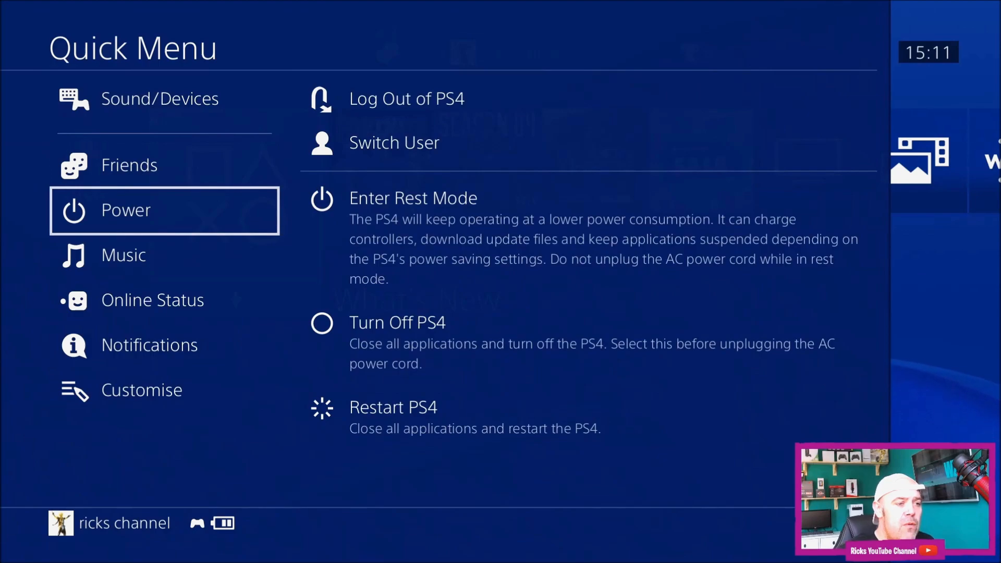
click(397, 322)
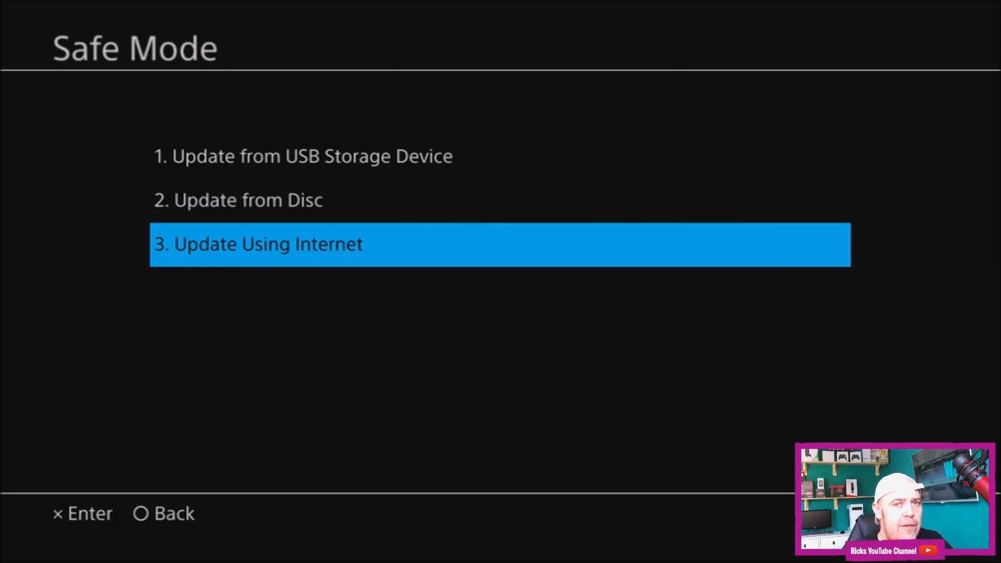
- Highlight the Update from USB Storage Device option in the Safe Mode update menu
key(Up)
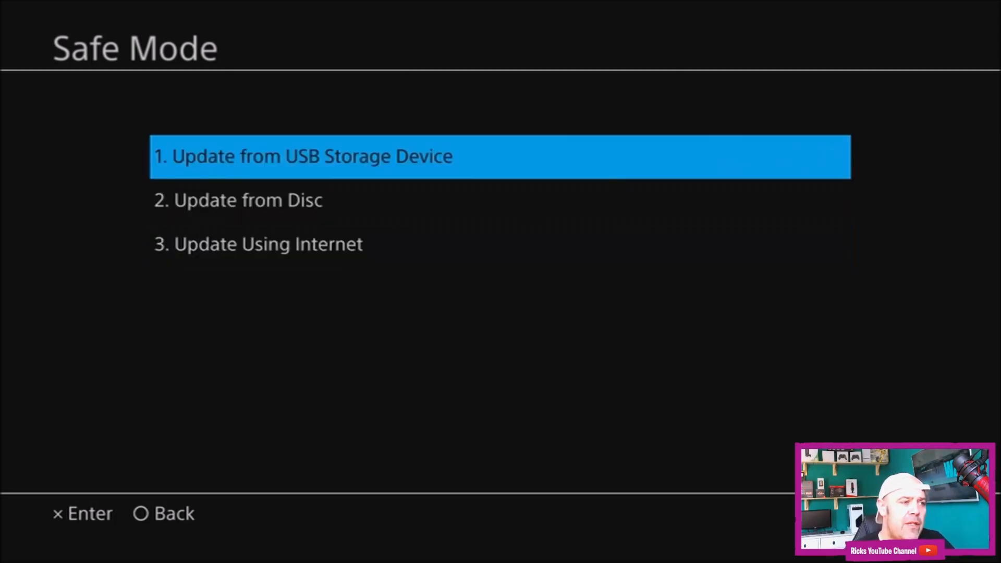